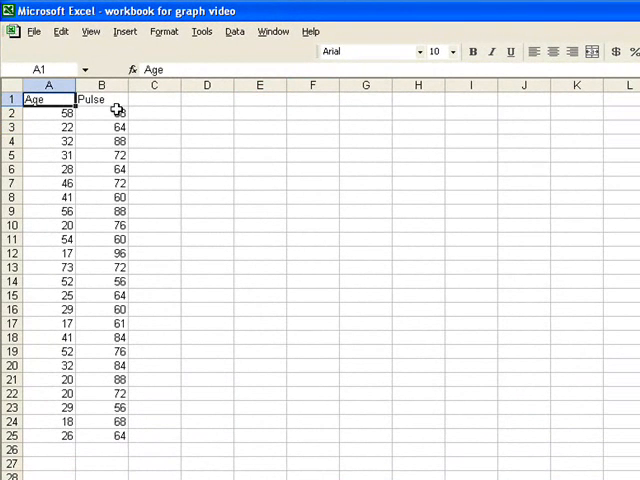
# Step: Enter the bin values 50 through 85 in steps of five in cells E3:E10
pyautogui.click(96, 98)
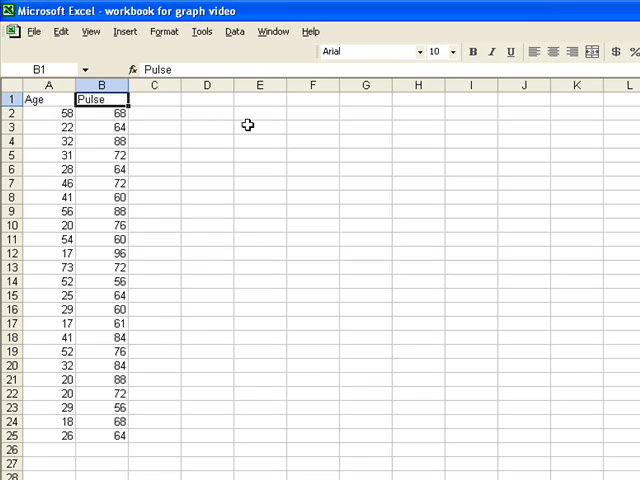
pyautogui.click(260, 126)
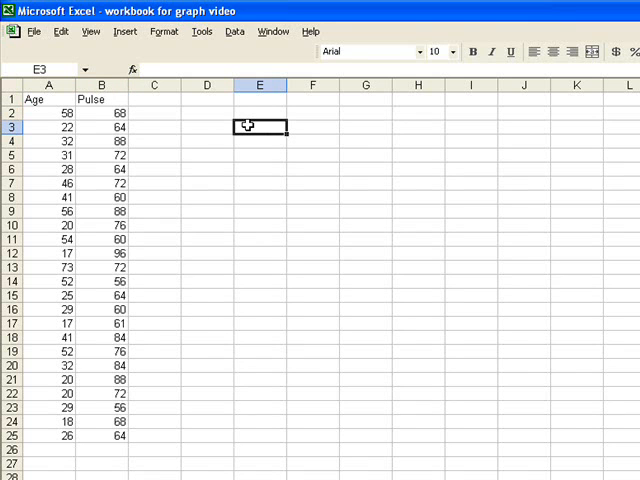
pyautogui.write('50')
pyautogui.click(260, 224)
pyautogui.write('85')
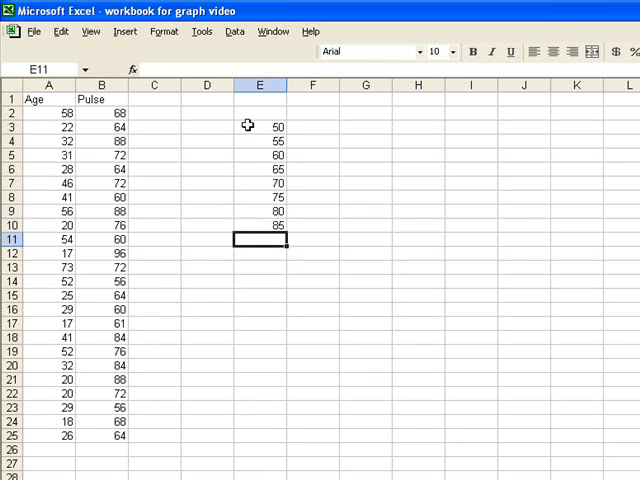
pyautogui.moveTo(256, 152)
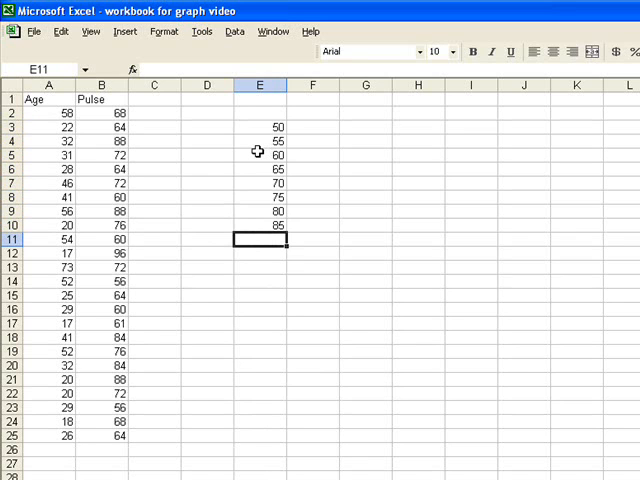
pyautogui.moveTo(232, 112)
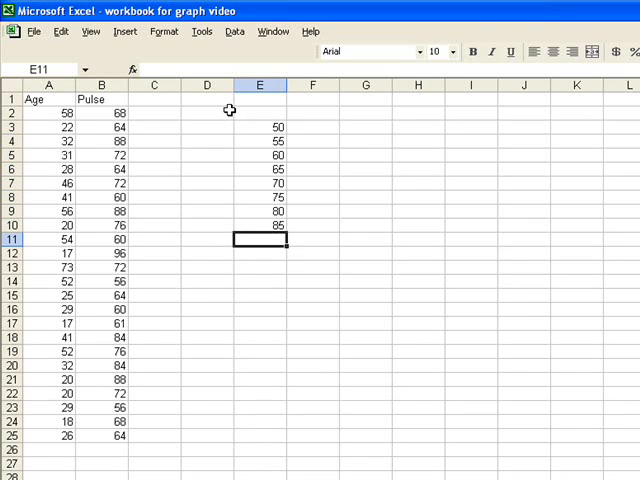
pyautogui.moveTo(232, 64)
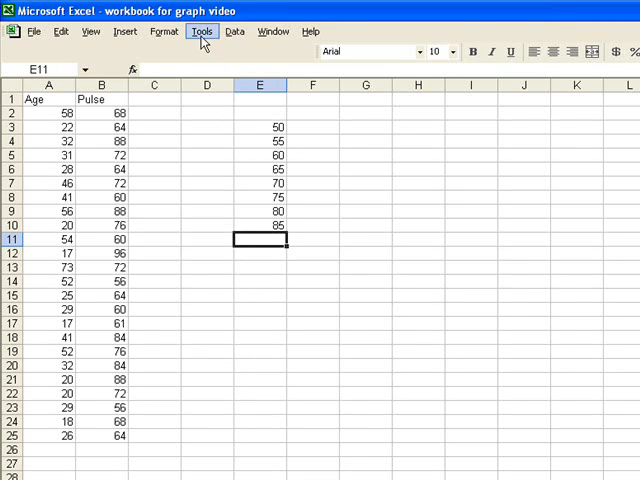
# Step: Choose the Histogram tool from Tools > Data Analysis
pyautogui.click(200, 32)
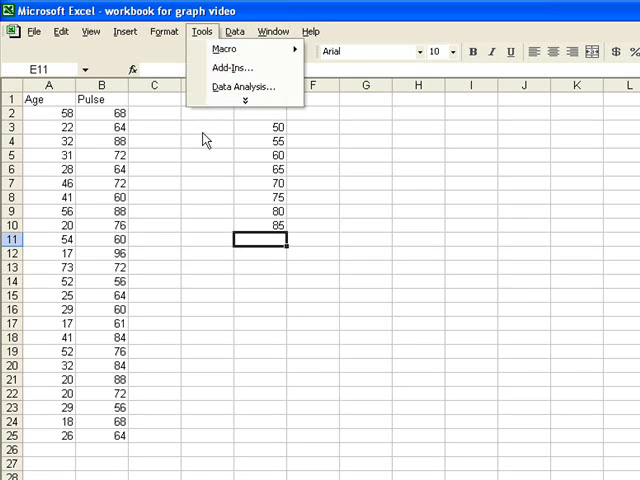
pyautogui.click(236, 84)
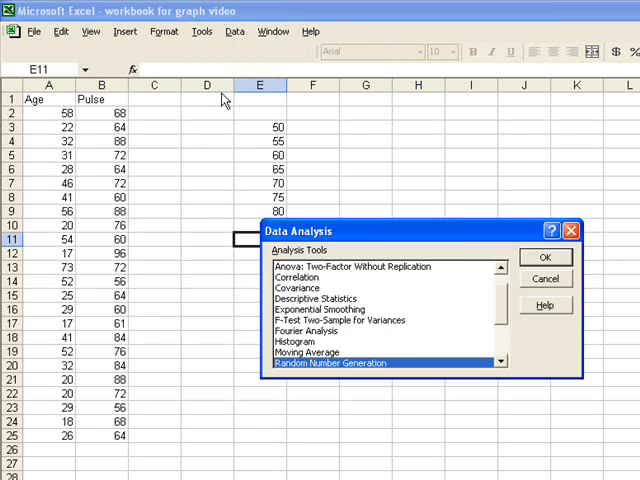
pyautogui.moveTo(322, 272)
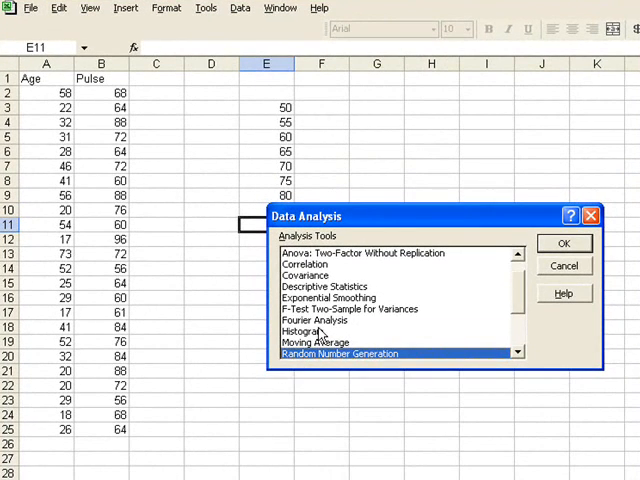
pyautogui.click(304, 330)
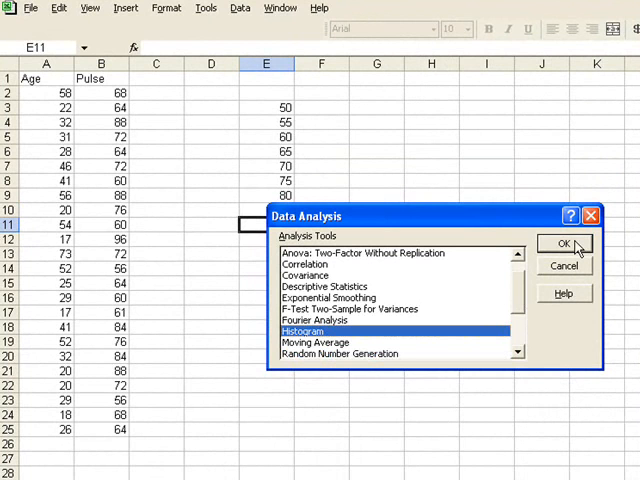
pyautogui.click(564, 244)
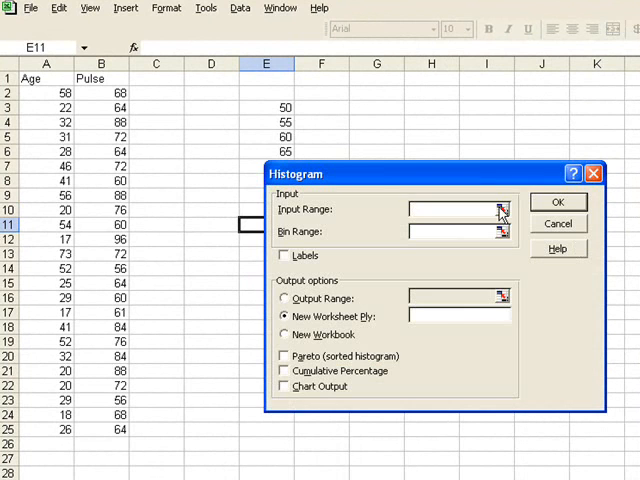
# Step: Set Input Range to $B$2:$B$25, Bin Range to $E$3:$E$10 and tick Chart Output
pyautogui.click(500, 208)
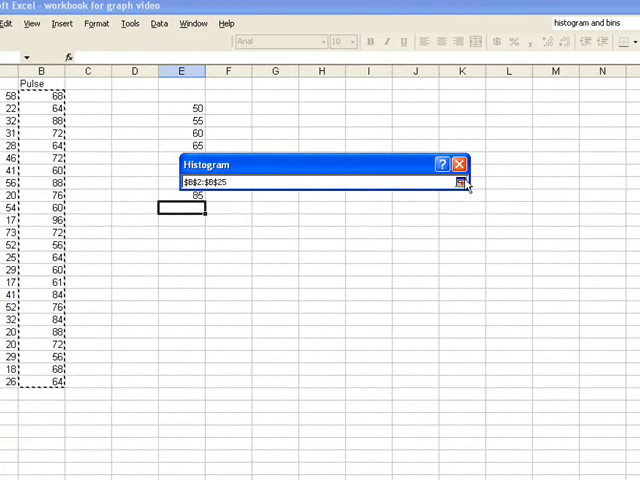
pyautogui.click(462, 184)
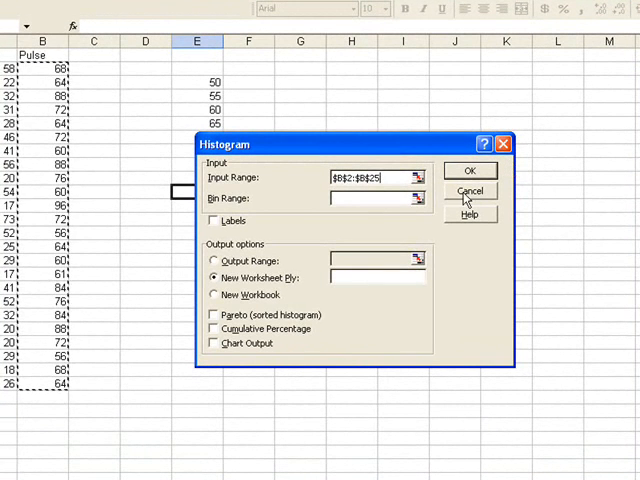
pyautogui.moveTo(264, 180)
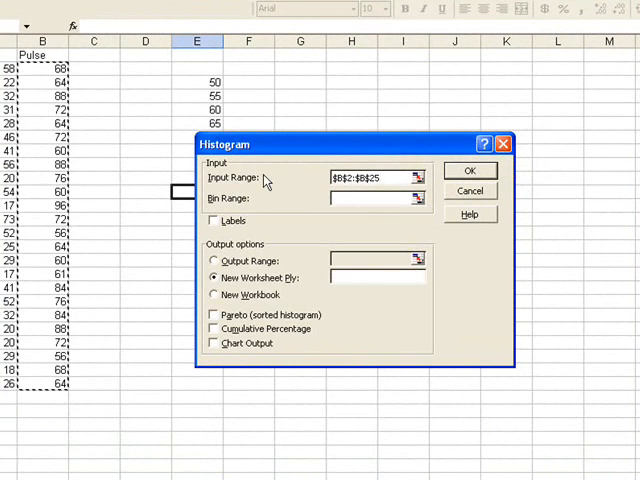
pyautogui.moveTo(436, 218)
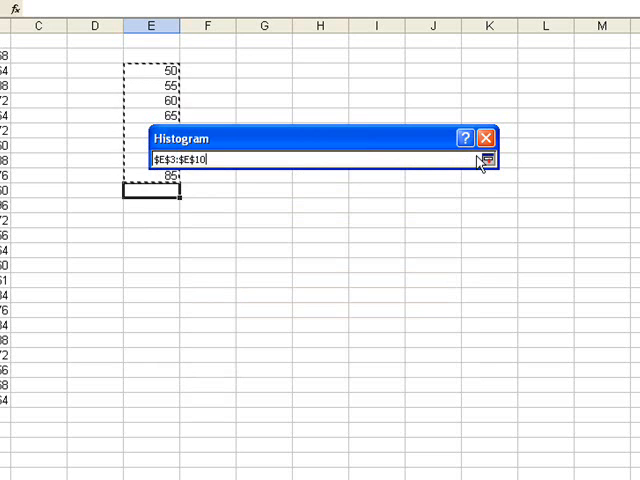
pyautogui.click(488, 160)
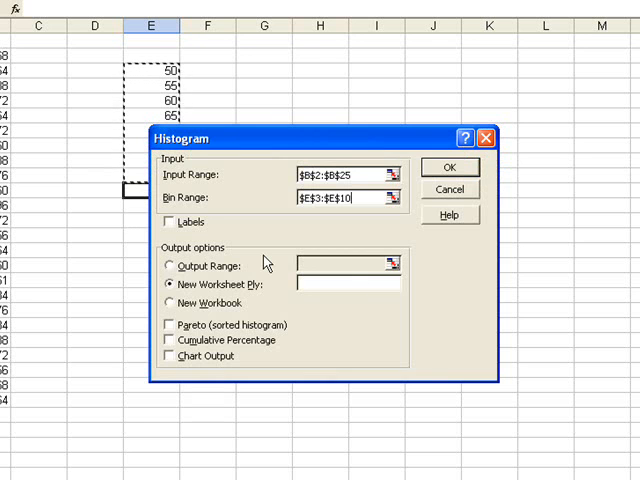
pyautogui.moveTo(180, 298)
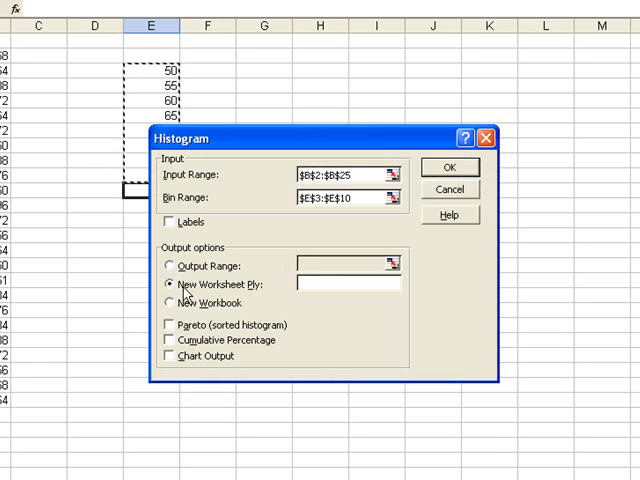
pyautogui.moveTo(252, 300)
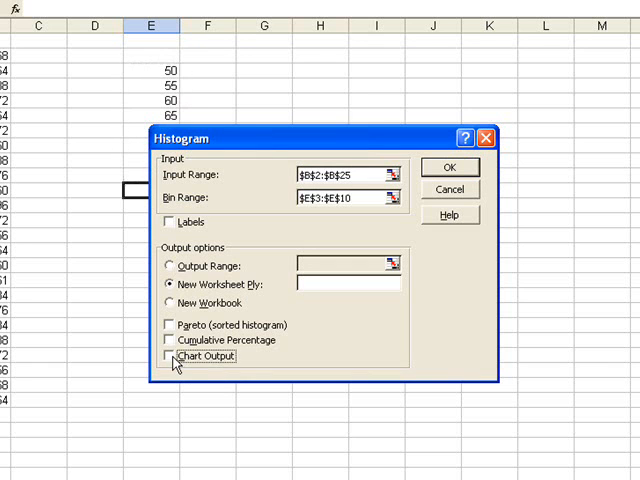
pyautogui.click(166, 356)
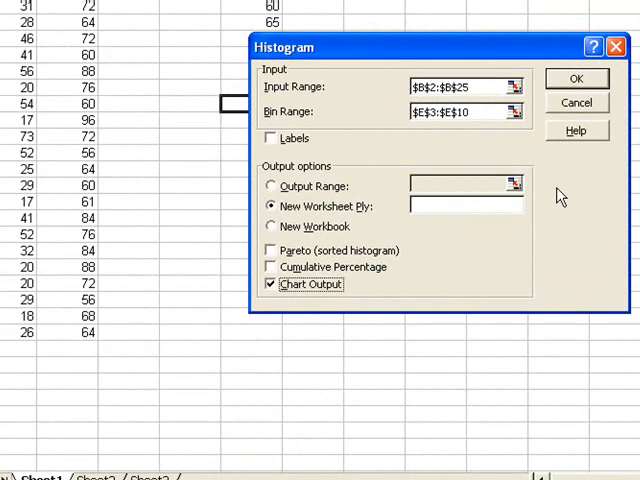
pyautogui.moveTo(596, 80)
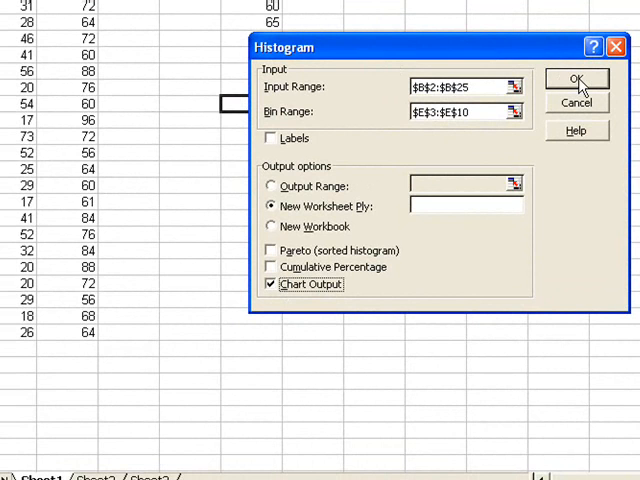
pyautogui.click(574, 80)
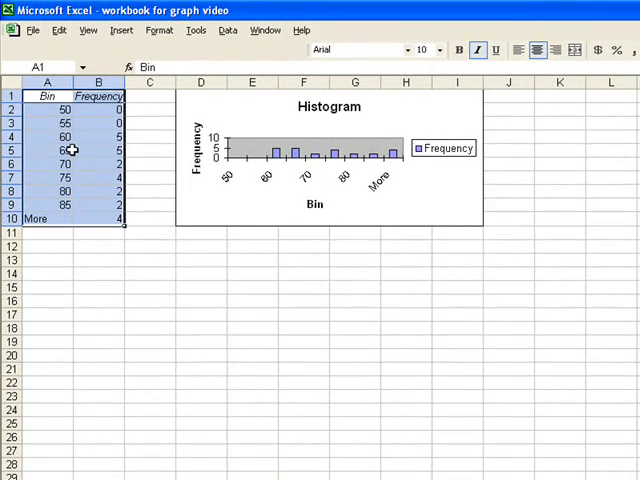
pyautogui.click(98, 150)
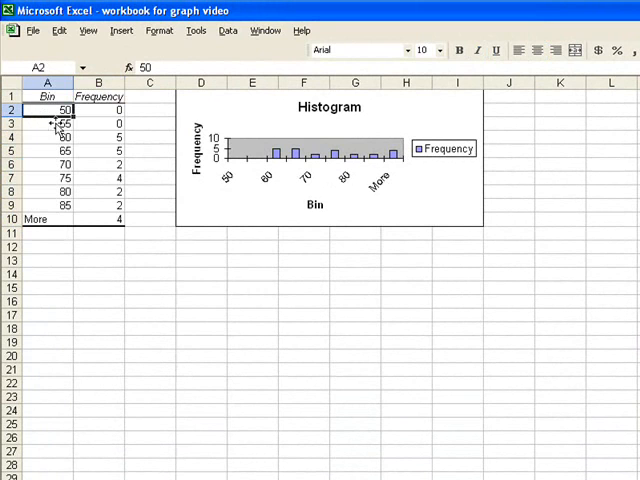
pyautogui.moveTo(140, 126)
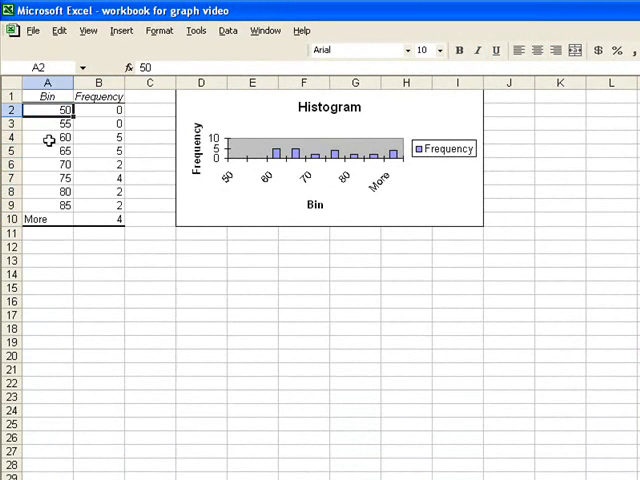
pyautogui.moveTo(124, 138)
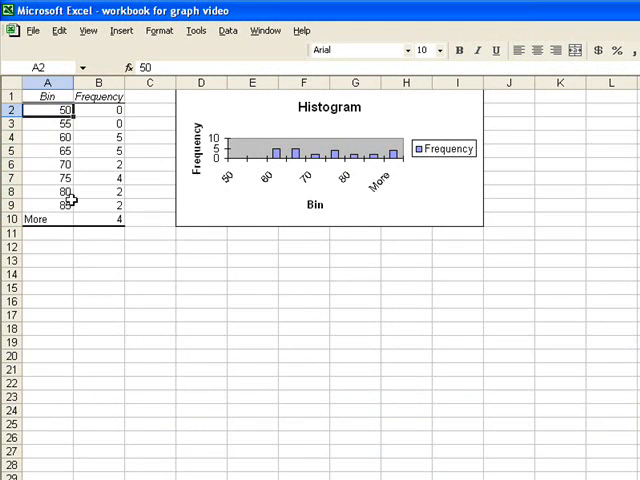
pyautogui.moveTo(256, 192)
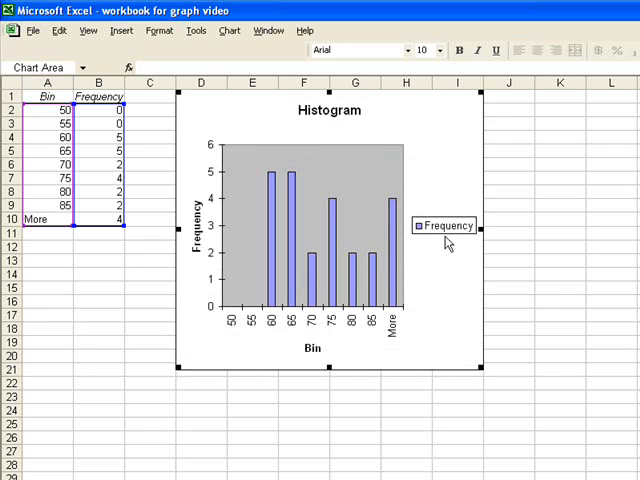
pyautogui.moveTo(492, 244)
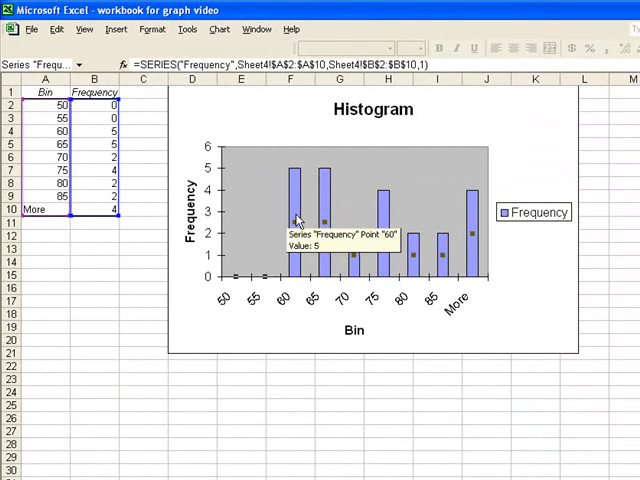
# Step: Set the data series gap width to 0 so the histogram bars touch
pyautogui.doubleClick(292, 210)
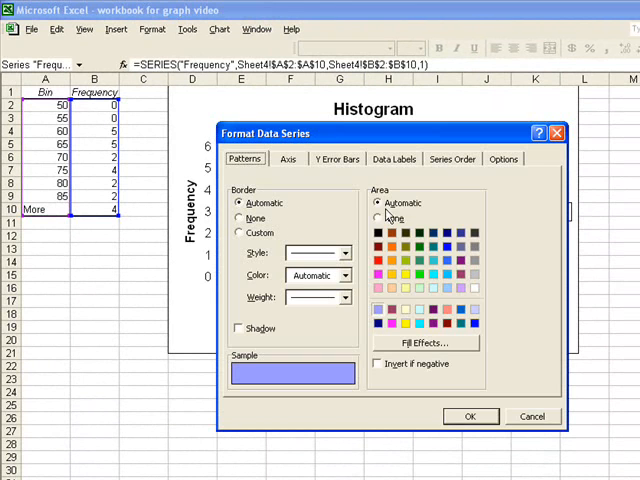
pyautogui.click(504, 158)
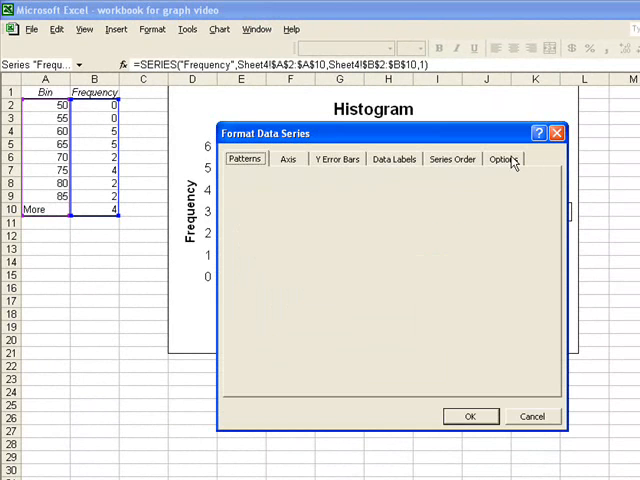
pyautogui.click(504, 158)
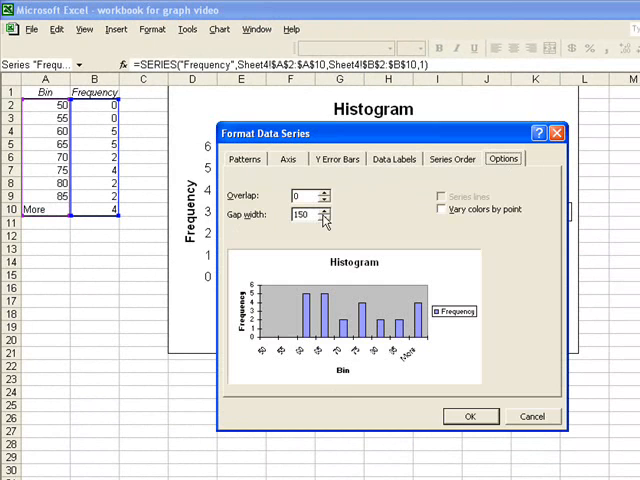
pyautogui.click(322, 220)
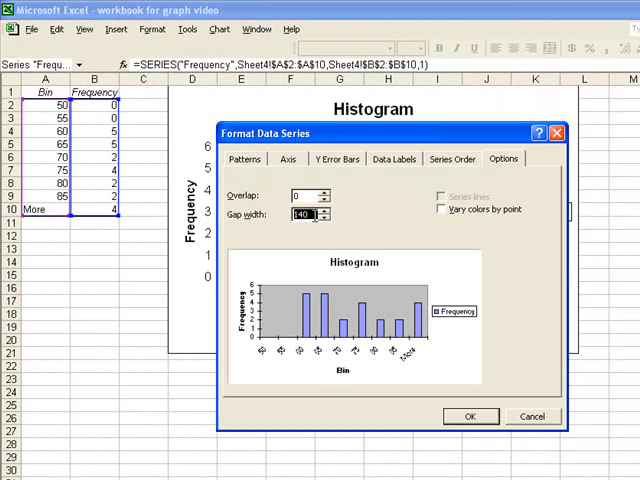
pyautogui.write('0')
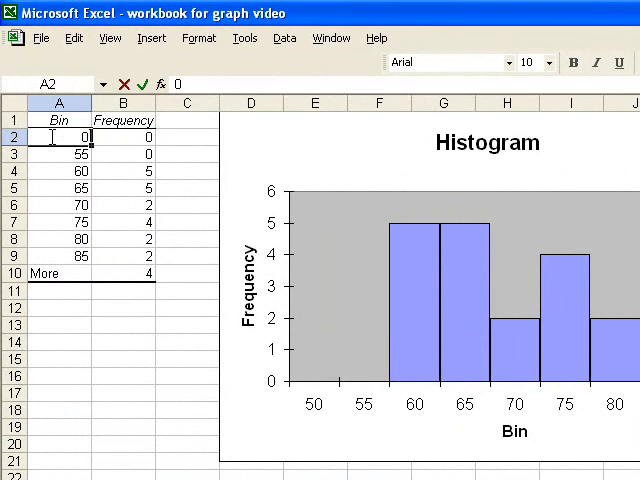
# Step: Relabel the first bins as ranges 0-50, 51-55, 56-60 and 61-65
pyautogui.write('-0')
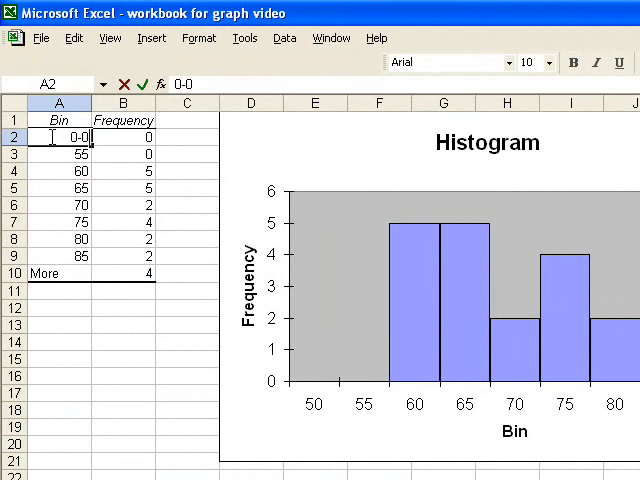
pyautogui.moveTo(60, 152)
pyautogui.write('5')
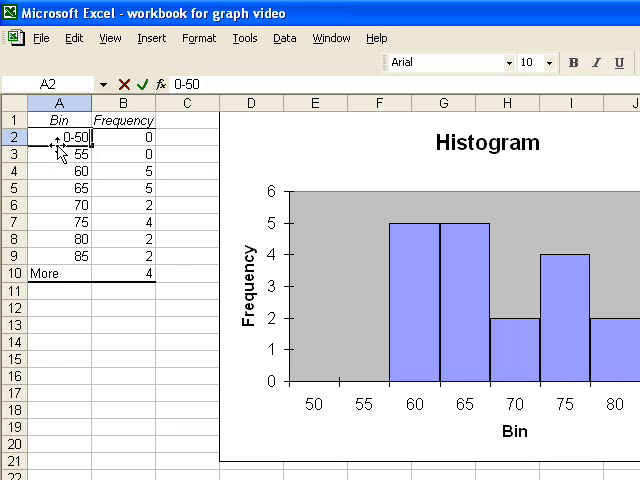
pyautogui.press('Enter')
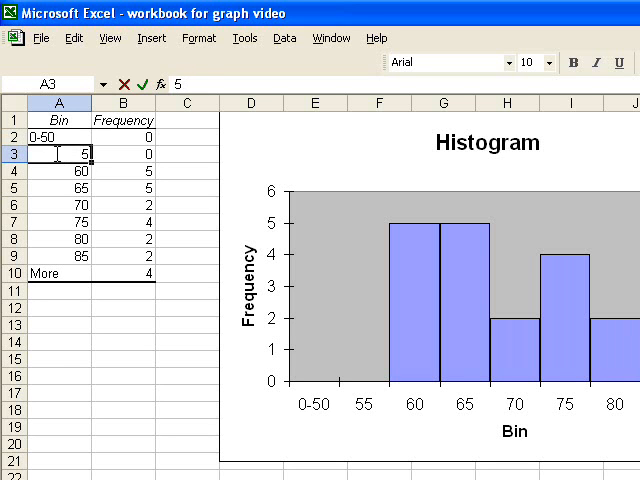
pyautogui.write('51-55')
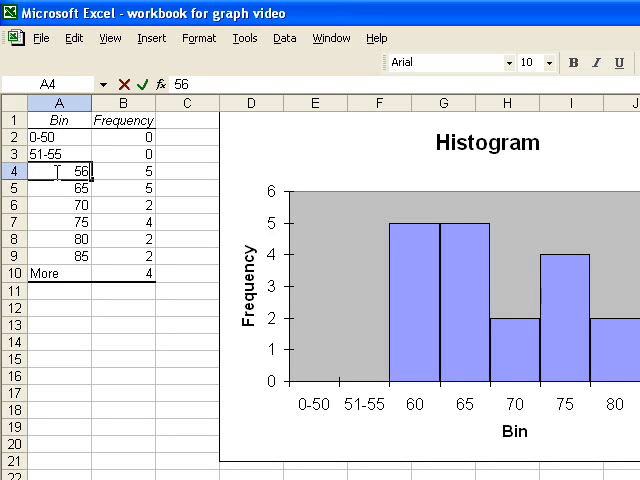
pyautogui.write('56-60')
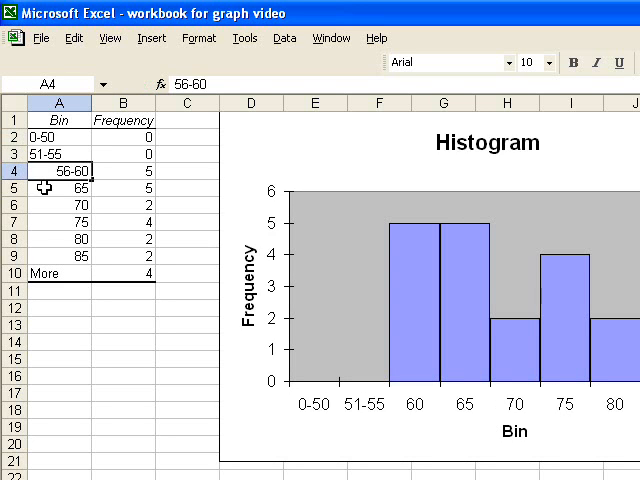
pyautogui.write('61-')
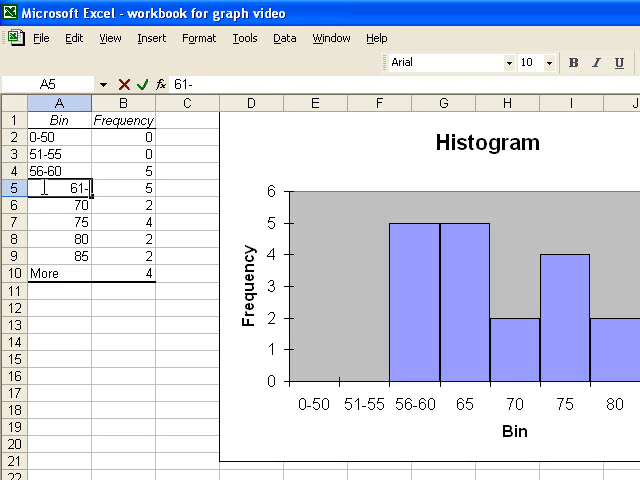
pyautogui.write('65')
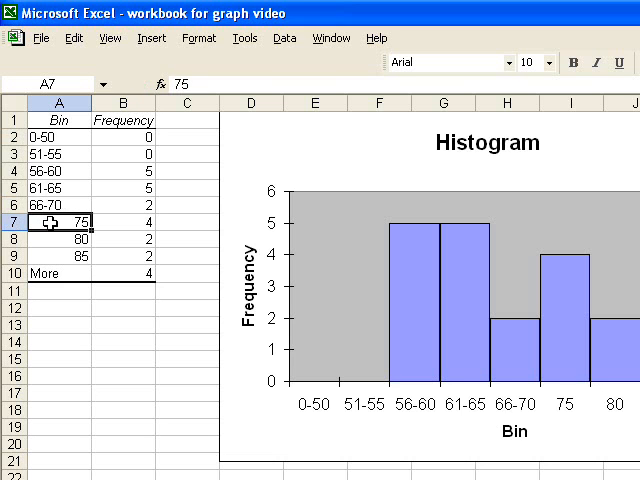
# Step: Continue the range labels 71-75, 76-80, 81-85 and start retyping the final 85+ label
pyautogui.write('71-')
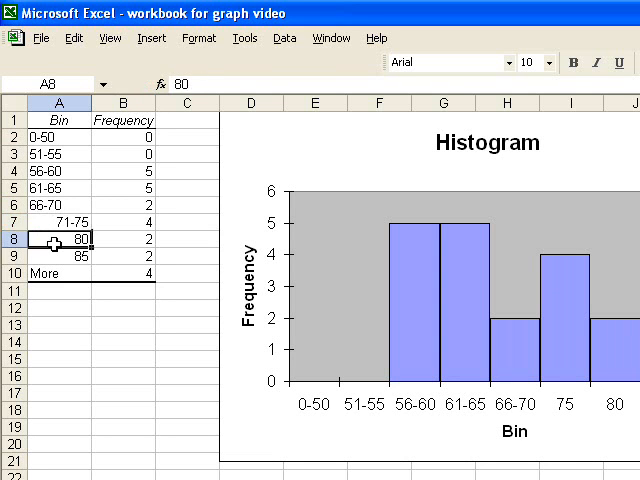
pyautogui.write('76-')
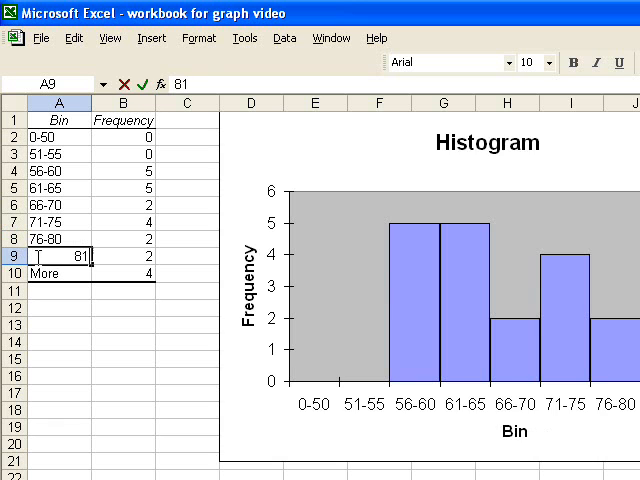
pyautogui.write('81-85')
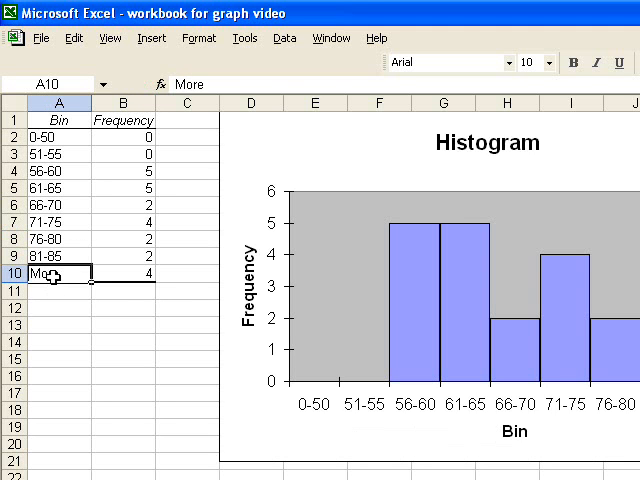
pyautogui.write('85')
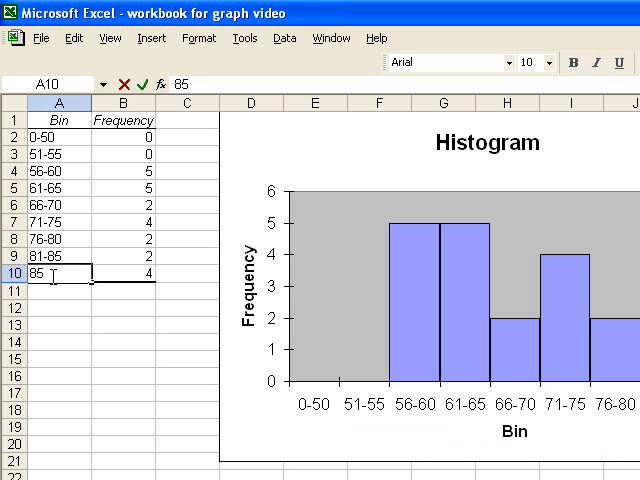